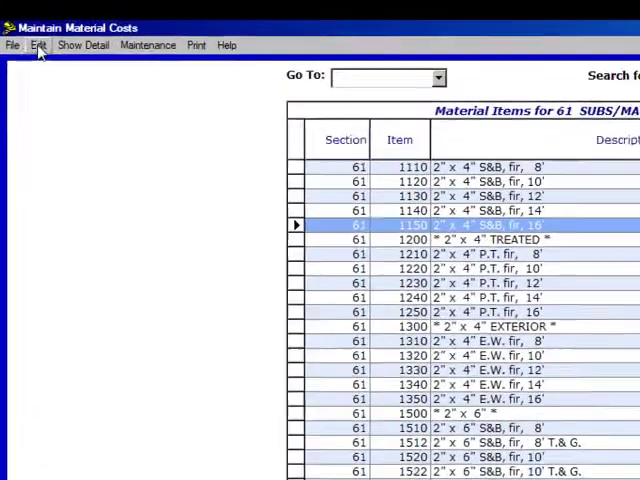
Step: Add a new material item under section 61, assigned item number 1160
{"action": "left_click", "coordinate": [39, 46]}
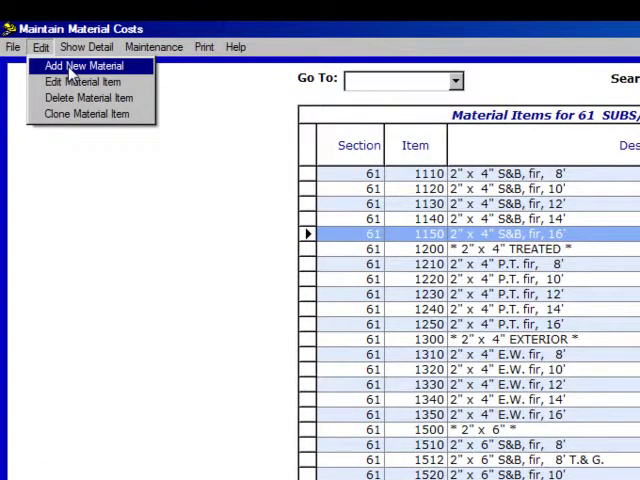
{"action": "left_click", "coordinate": [79, 65]}
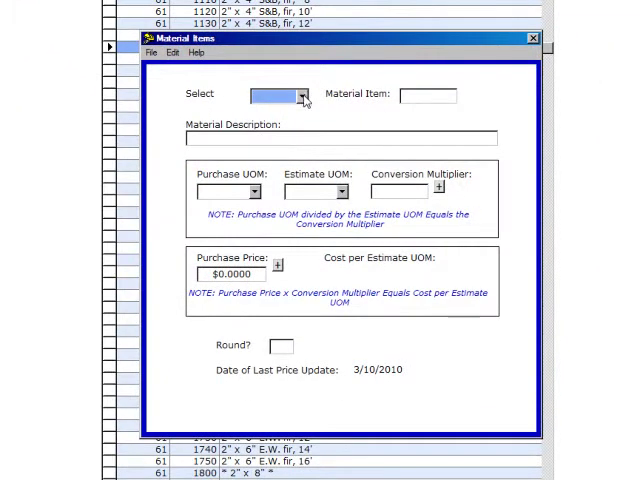
{"action": "left_click", "coordinate": [303, 93]}
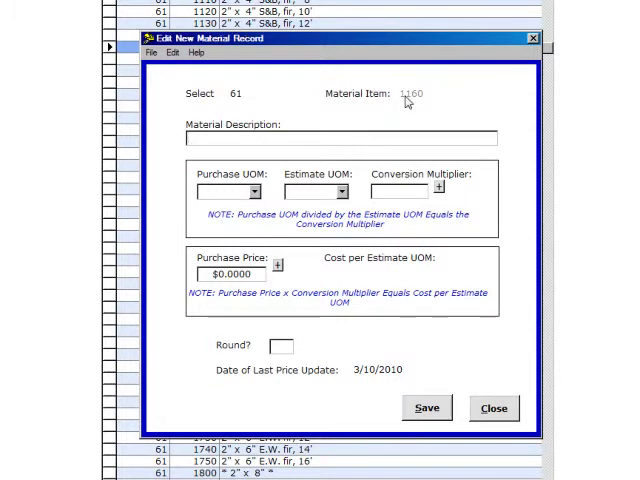
Step: Enter the description 2" x 4" S&B, fir, 18' for item 1160
{"action": "type", "text": "2\" x 4\","}
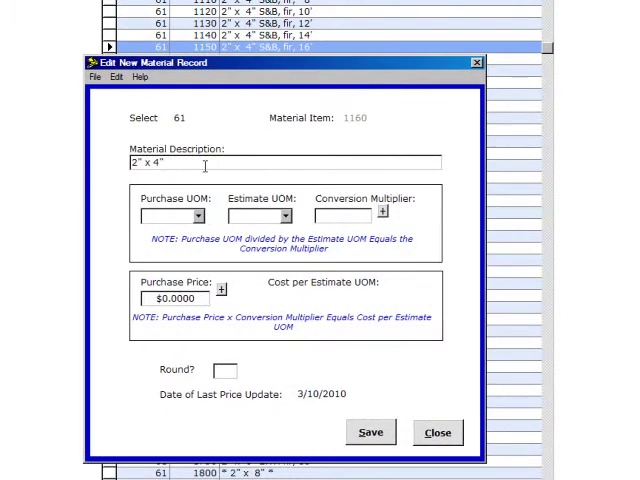
{"action": "type", "text": "S&B, fir, 18'"}
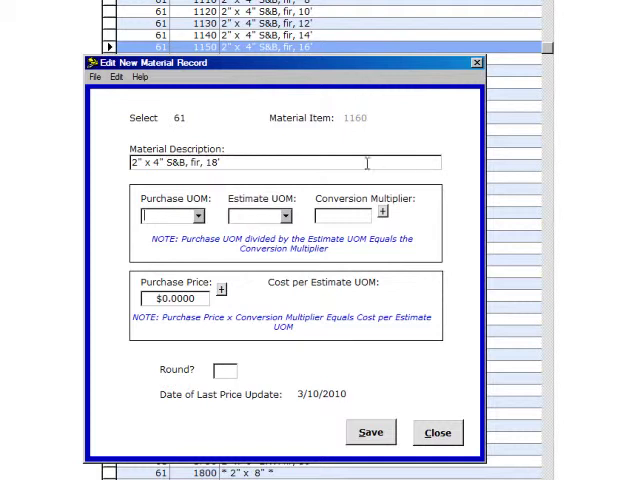
Step: Set item 1160's purchase unit to PC and estimate unit to LF
{"action": "left_click", "coordinate": [200, 215]}
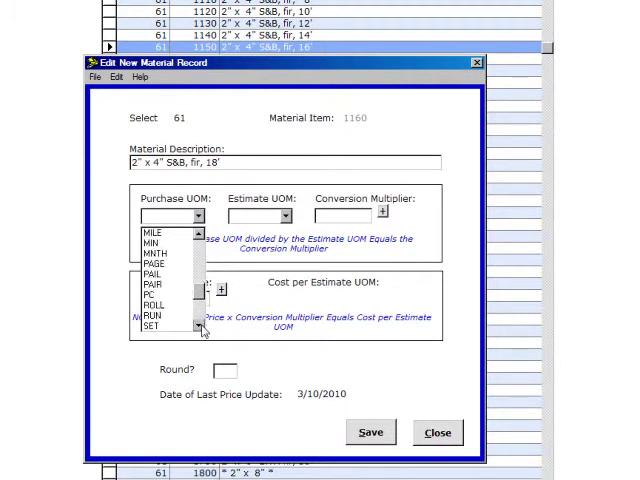
{"action": "left_click", "coordinate": [151, 294]}
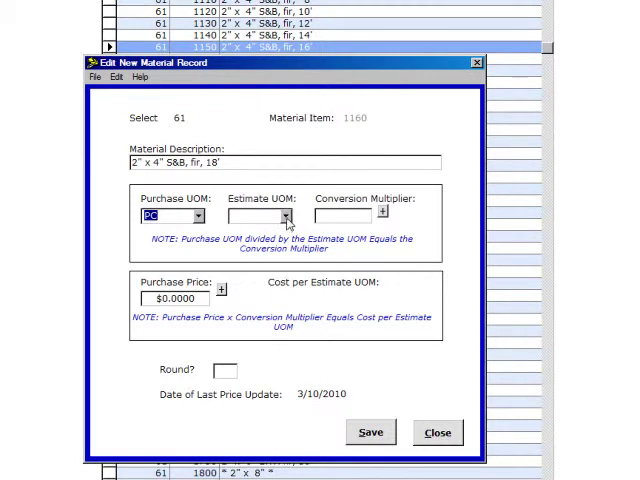
{"action": "left_click", "coordinate": [289, 216]}
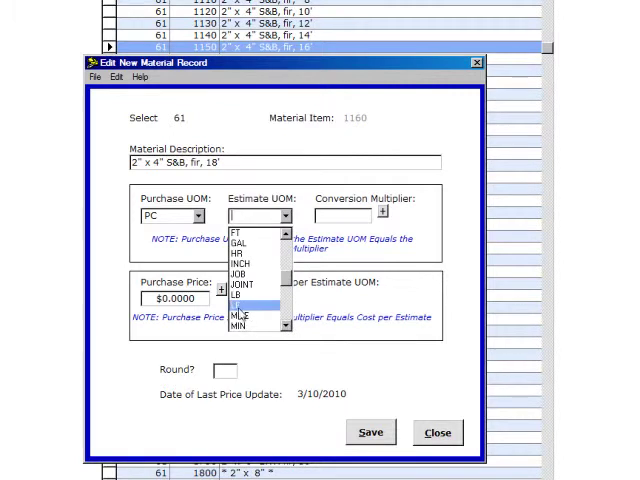
{"action": "left_click", "coordinate": [245, 310]}
{"action": "type", "text": ".0556"}
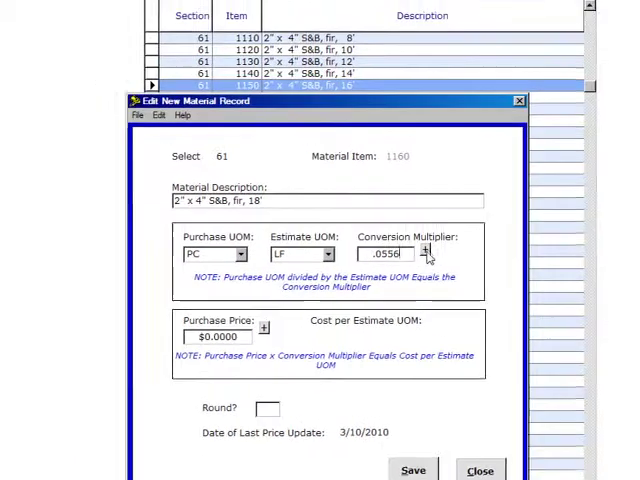
Step: Price item 1160 at 9.9500 with rounding Y, and save the record
{"action": "left_click", "coordinate": [424, 252]}
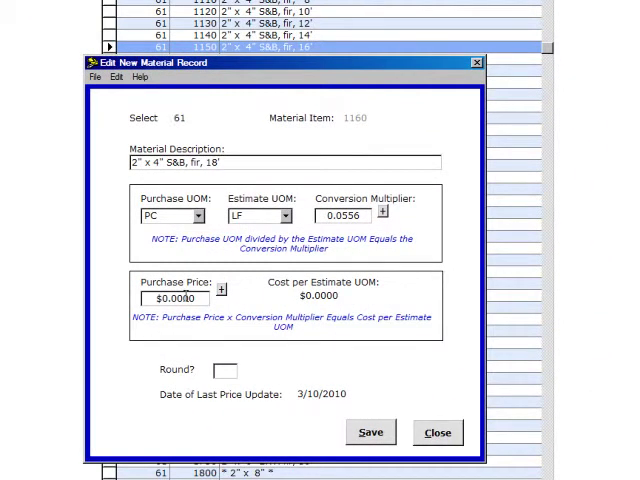
{"action": "type", "text": "9.9500"}
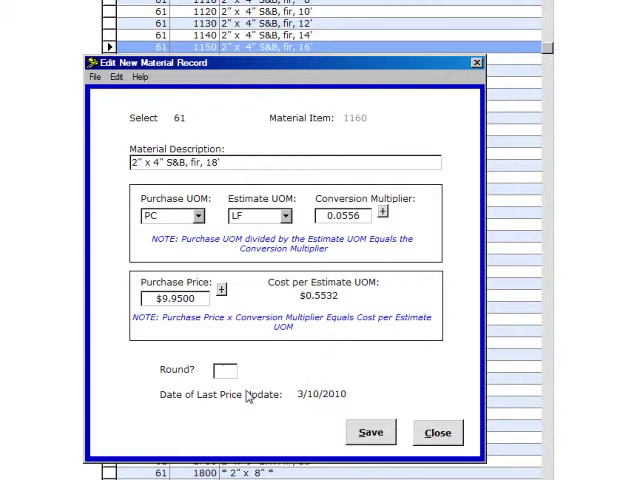
{"action": "left_click", "coordinate": [227, 369]}
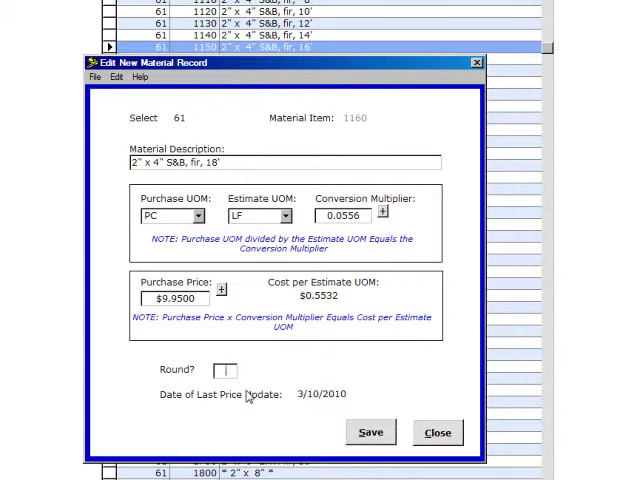
{"action": "type", "text": "Y"}
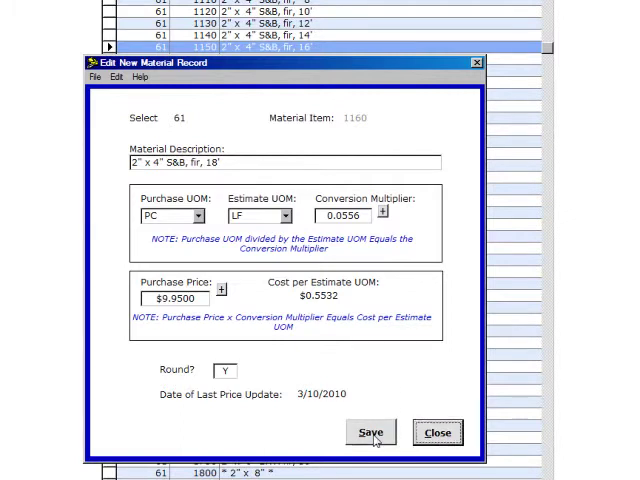
{"action": "left_click", "coordinate": [370, 432]}
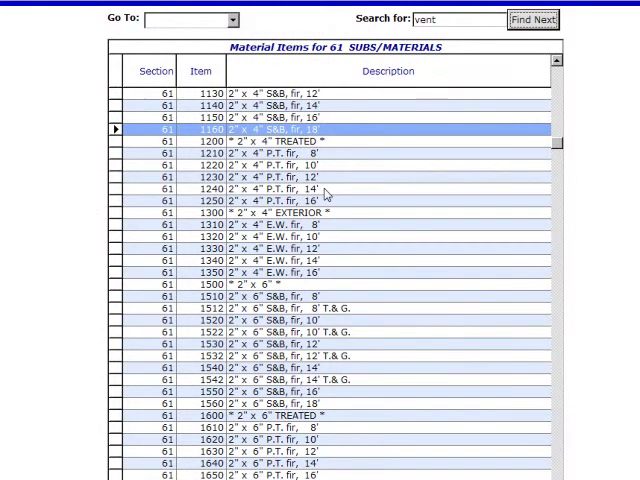
{"action": "mouse_move", "coordinate": [325, 194]}
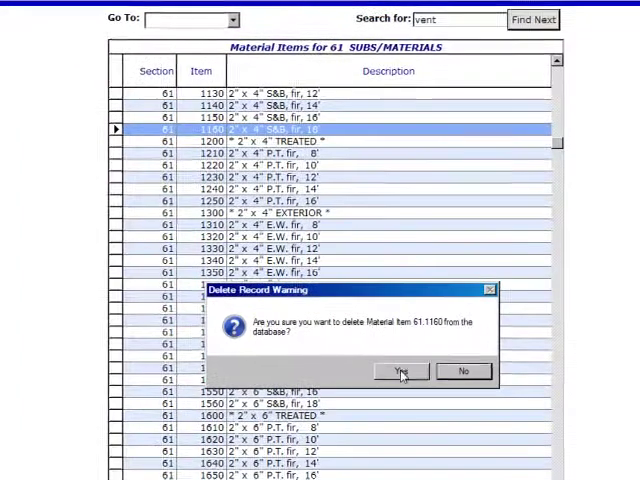
Step: Confirm deleting item 61.1160 and let the section 61 list reload
{"action": "left_click", "coordinate": [401, 371]}
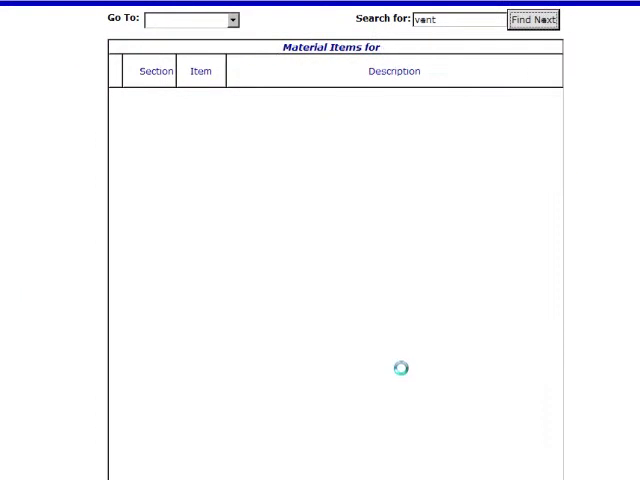
{"action": "left_click", "coordinate": [533, 18]}
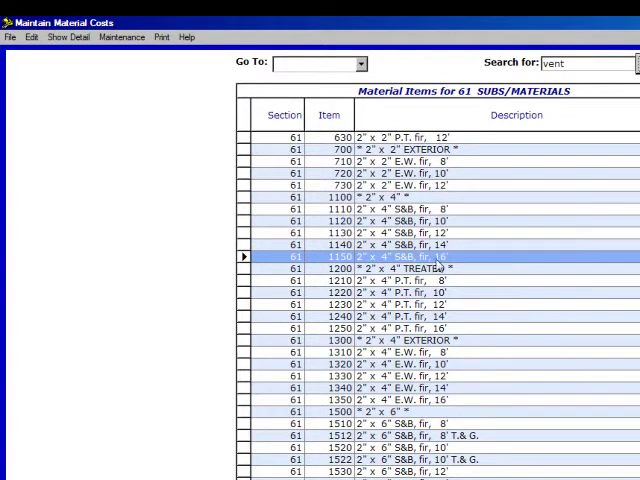
Step: Clone item 1150 into section 61 as new item 1160
{"action": "left_click", "coordinate": [33, 37]}
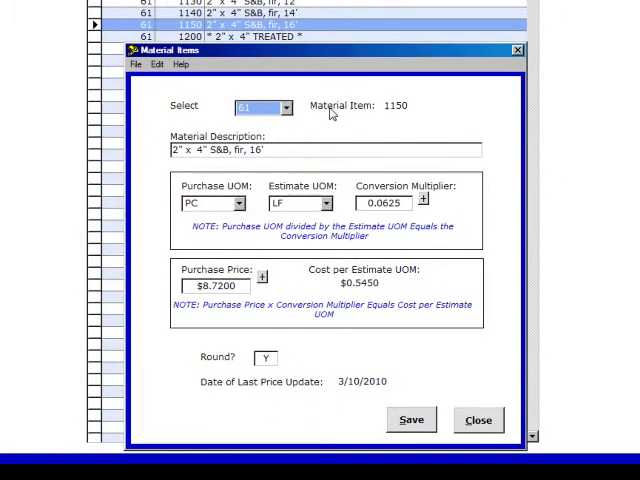
{"action": "left_click", "coordinate": [286, 106]}
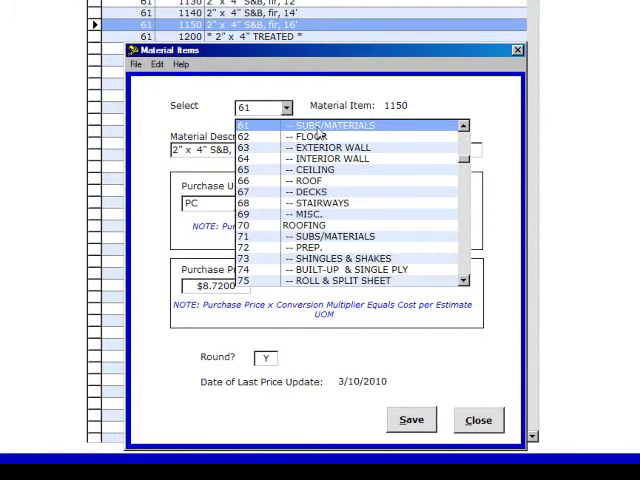
{"action": "left_click", "coordinate": [258, 124]}
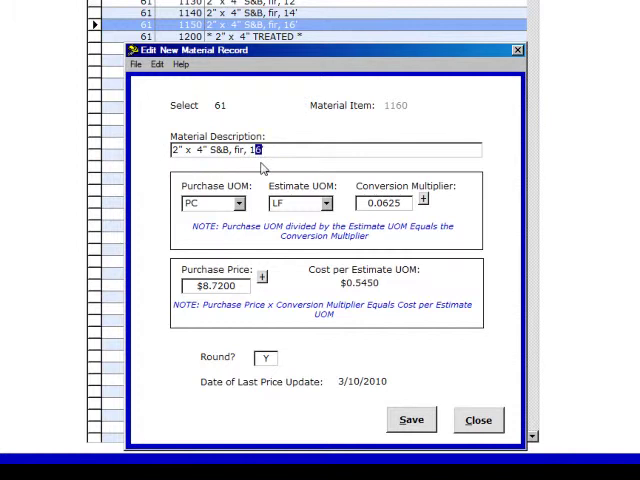
Step: Change the clone's length digit to 9, multiplier to 0.0556, price to 9.95
{"action": "type", "text": "9"}
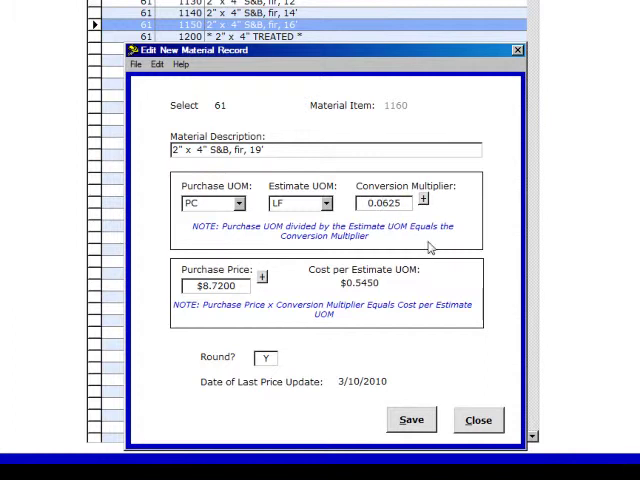
{"action": "type", "text": "0.0556625"}
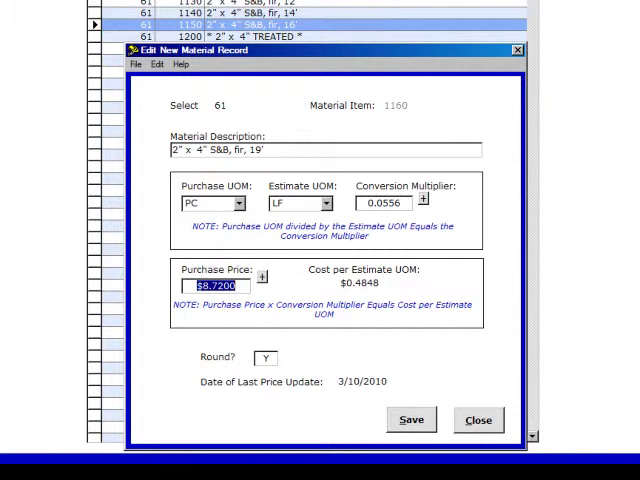
{"action": "type", "text": "9.95"}
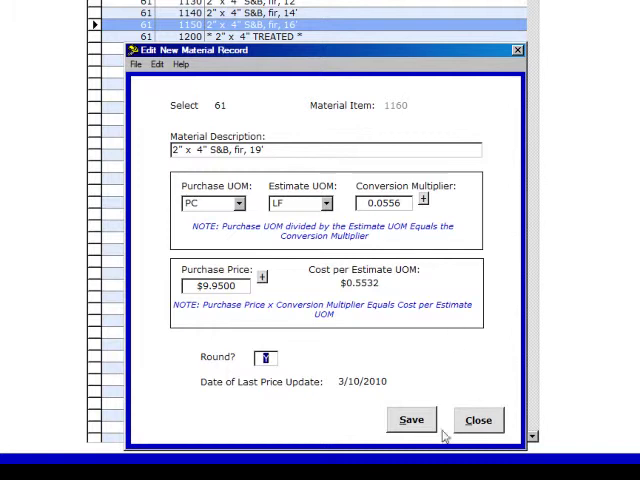
Step: Save item 1160 and close Material Items to return to the section 61 list
{"action": "left_click", "coordinate": [477, 419]}
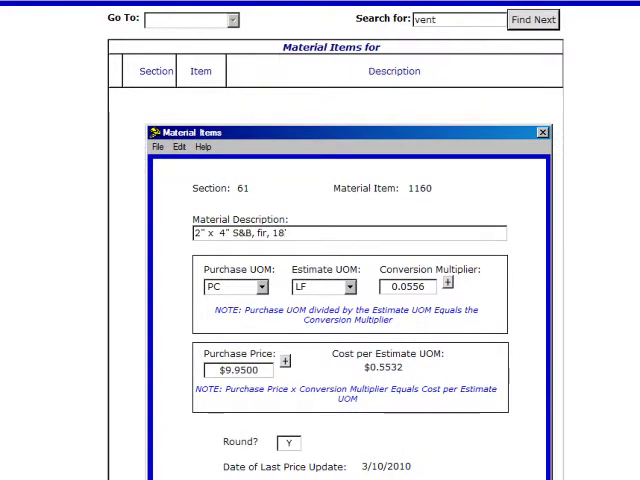
{"action": "left_click", "coordinate": [540, 131]}
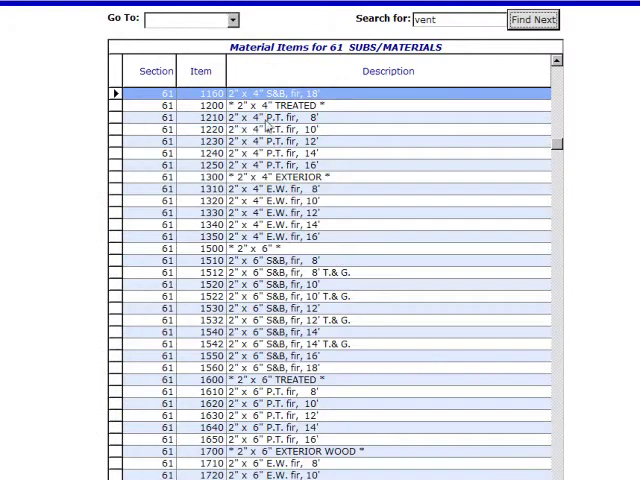